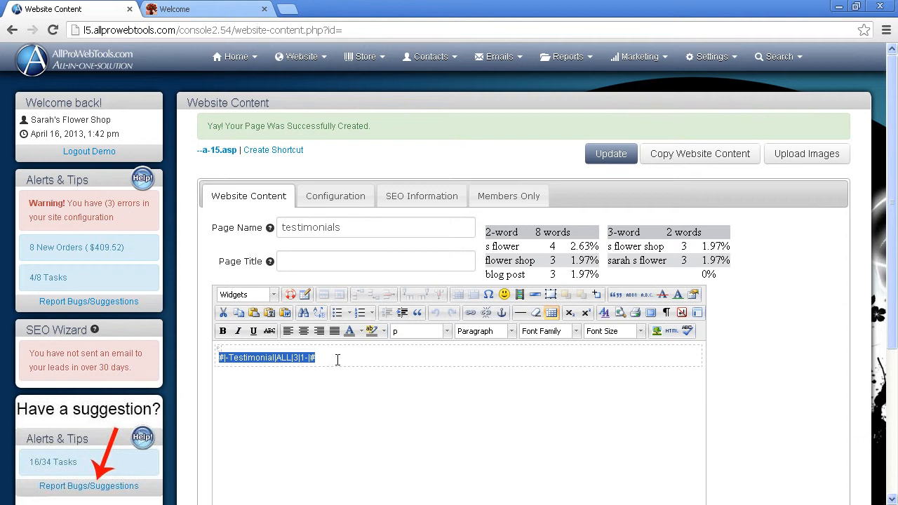
Open Website > Testimonials > Add/Edit Testimonials to list the three existing testimonials
click(203, 10)
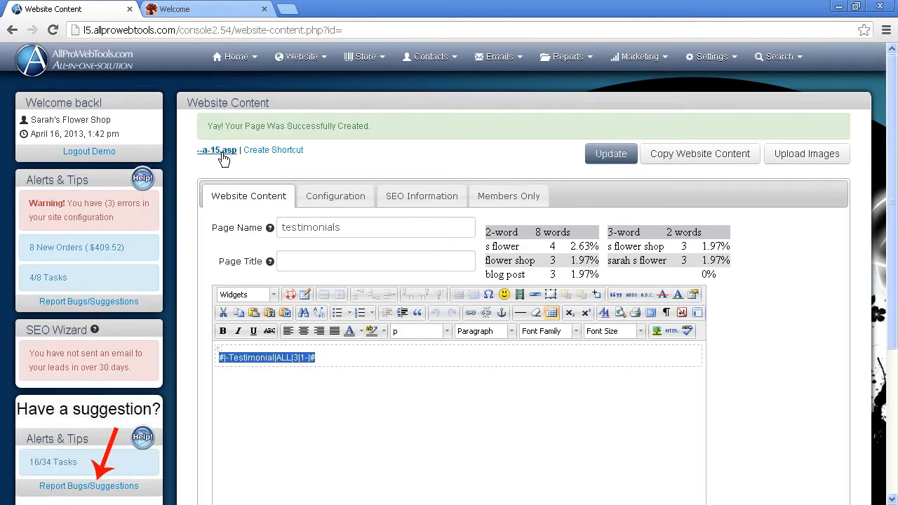
mouse_move(303, 63)
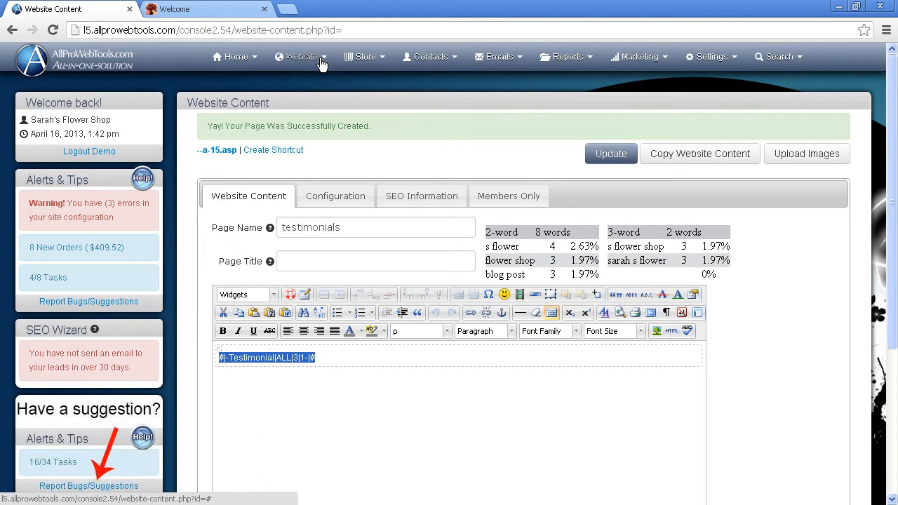
click(301, 56)
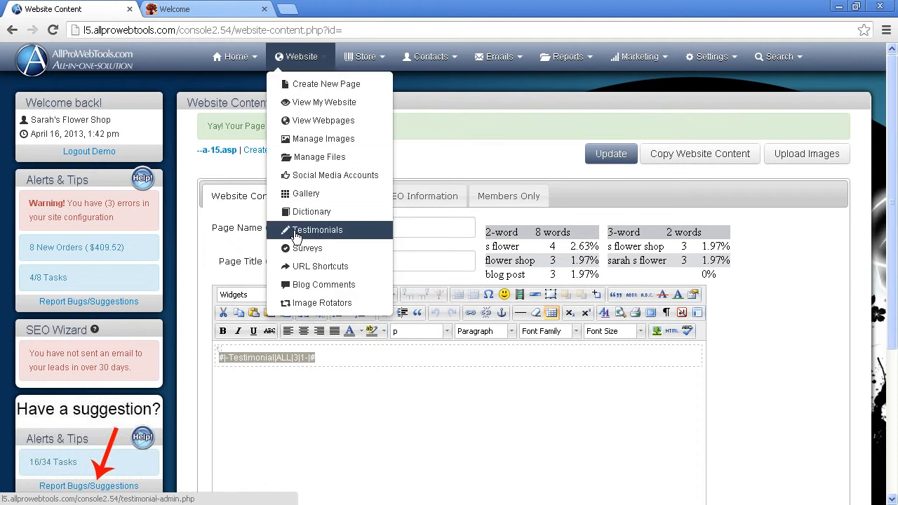
click(317, 230)
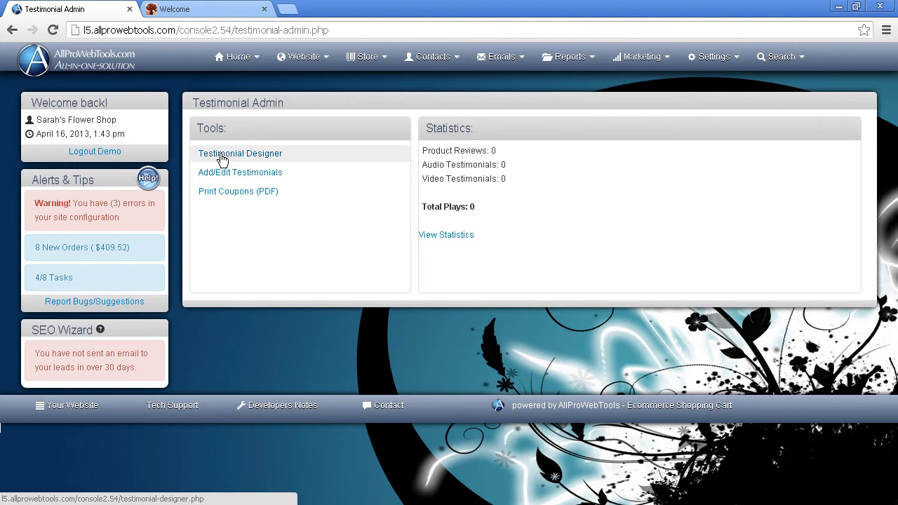
mouse_move(220, 176)
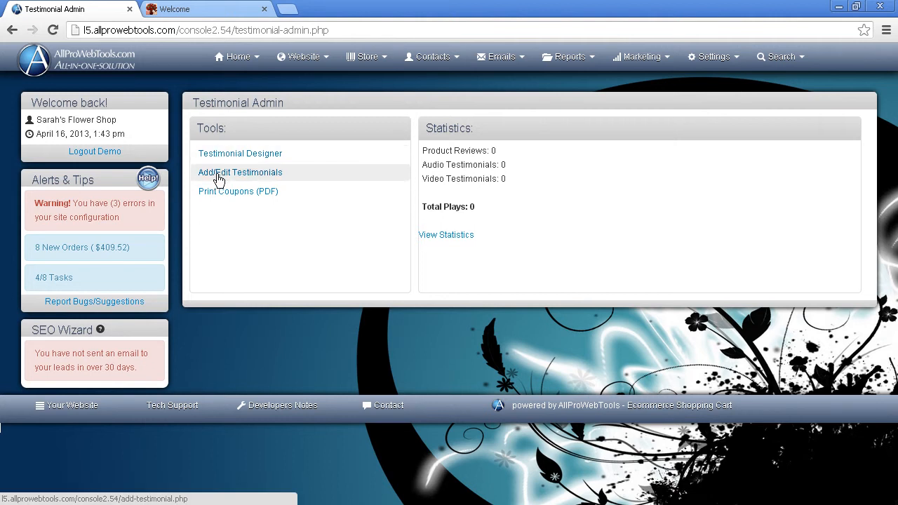
click(240, 172)
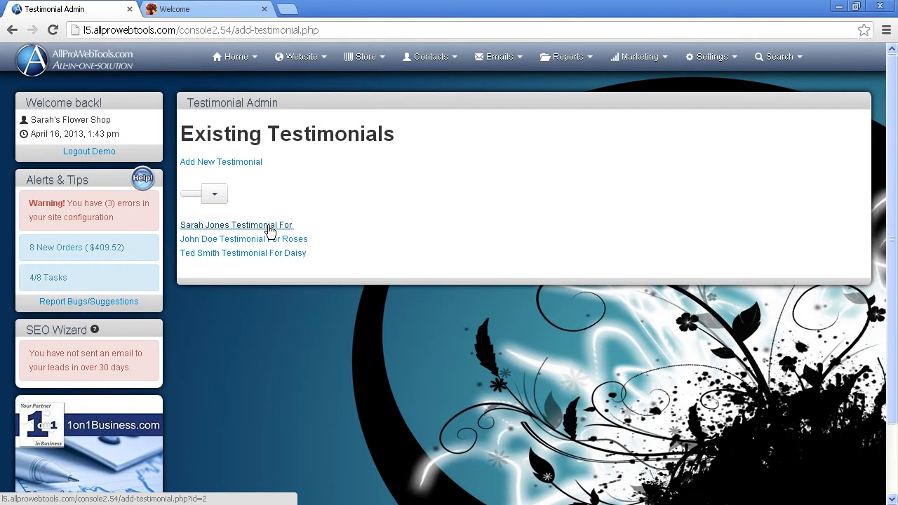
mouse_move(261, 228)
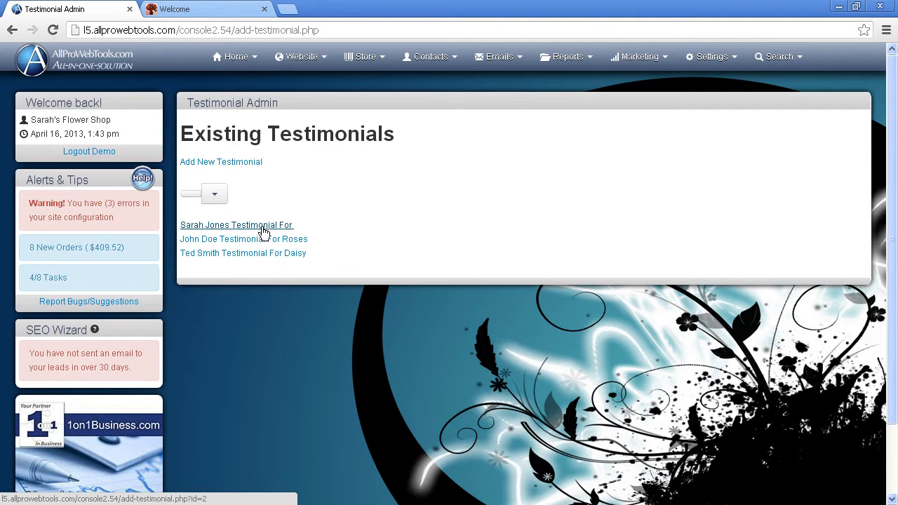
mouse_move(266, 231)
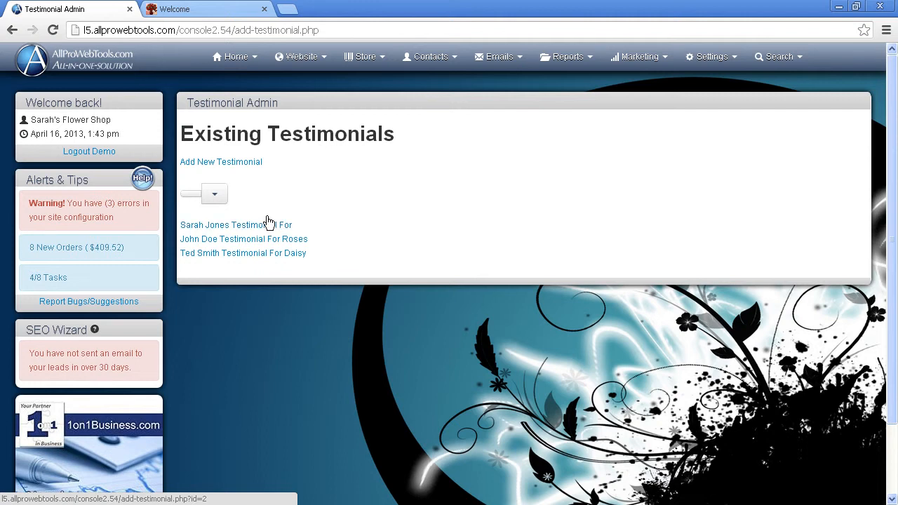
Start a new testimonial and view the Type options: Text, Audio and Video
click(225, 225)
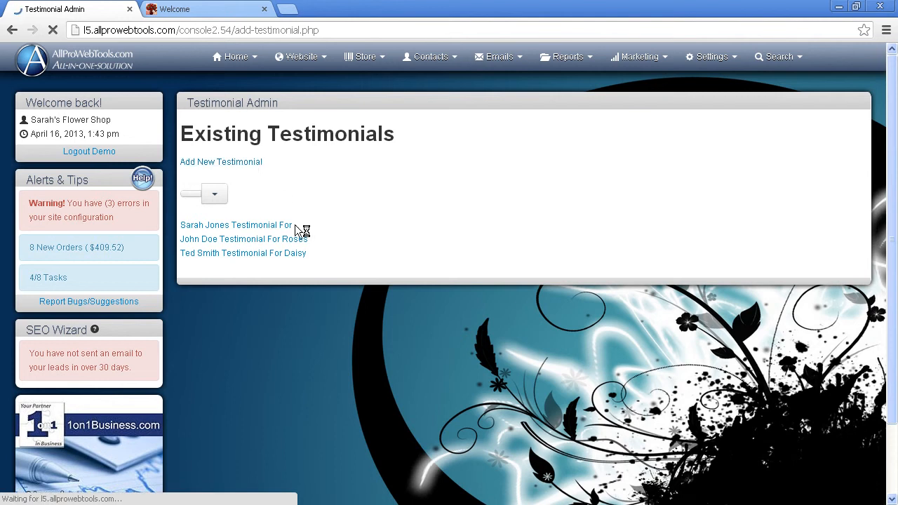
click(221, 161)
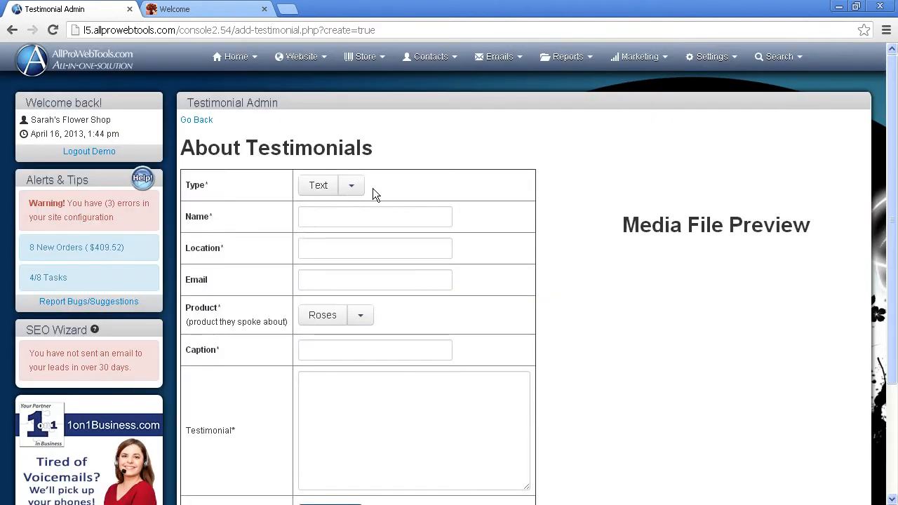
scroll(down, 3)
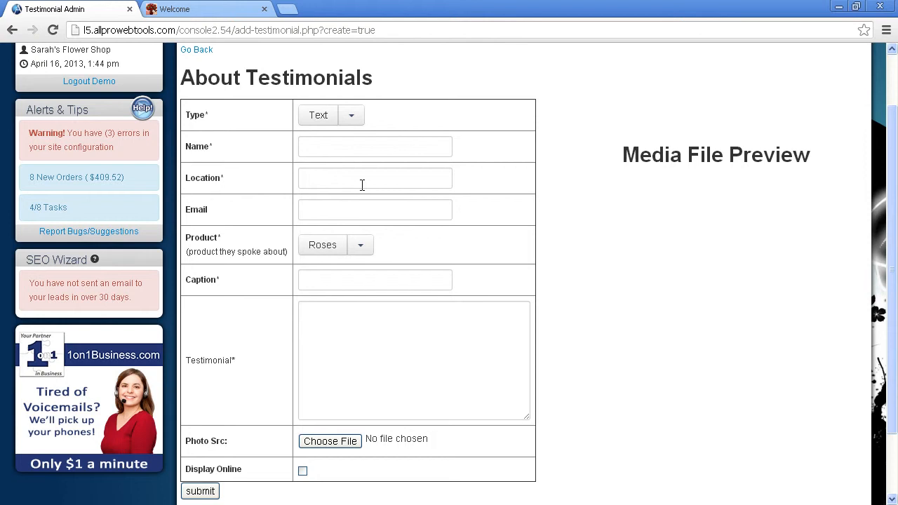
click(351, 115)
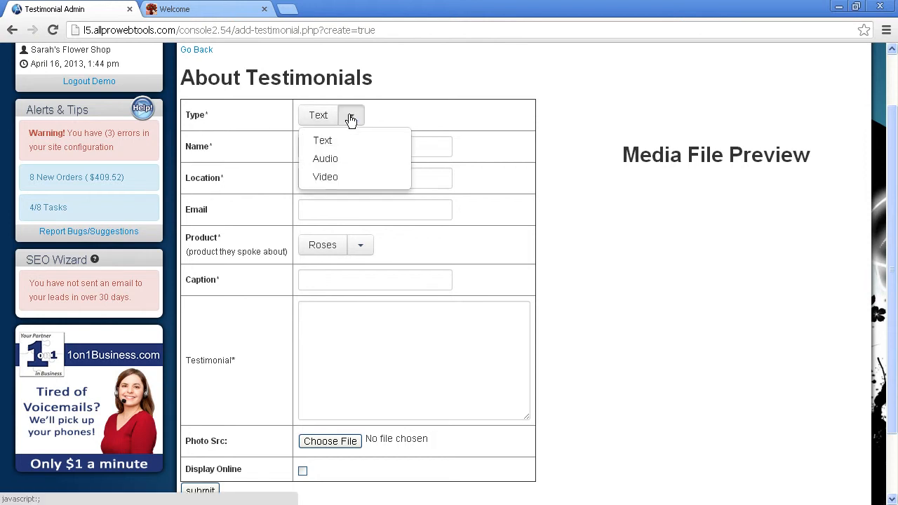
mouse_move(325, 158)
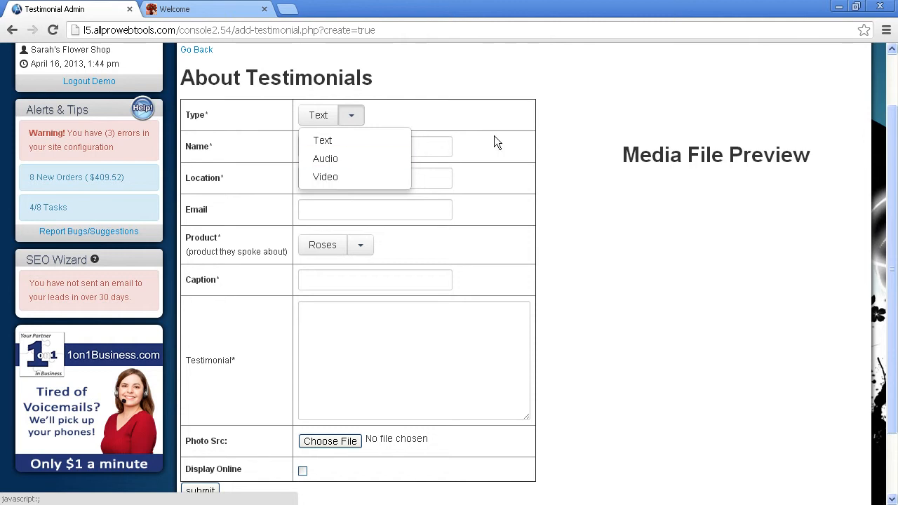
Enter 'trisha Test' as the name and 'colorado' as the location
click(375, 146)
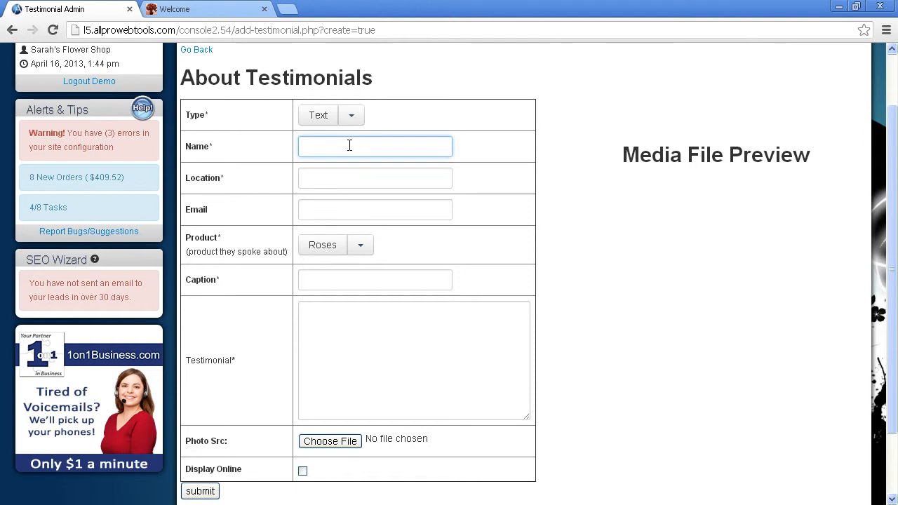
text(t)
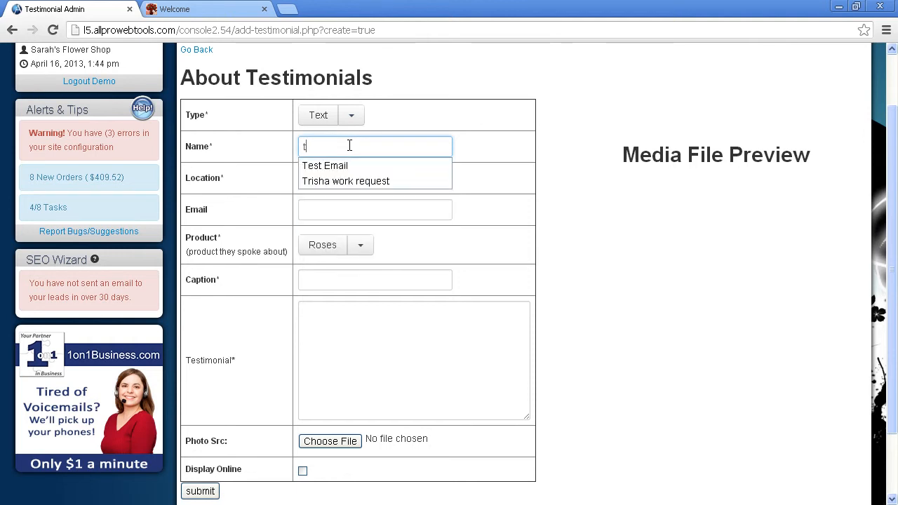
text(risha Test)
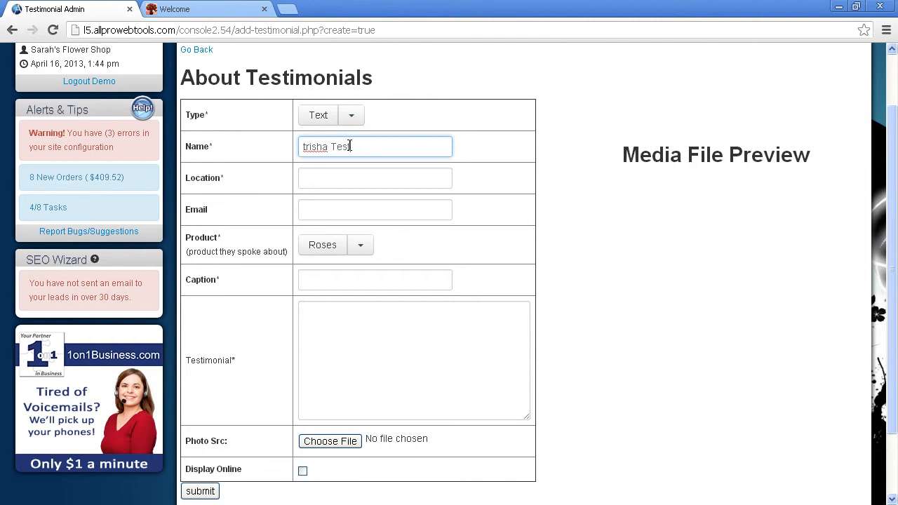
click(375, 178)
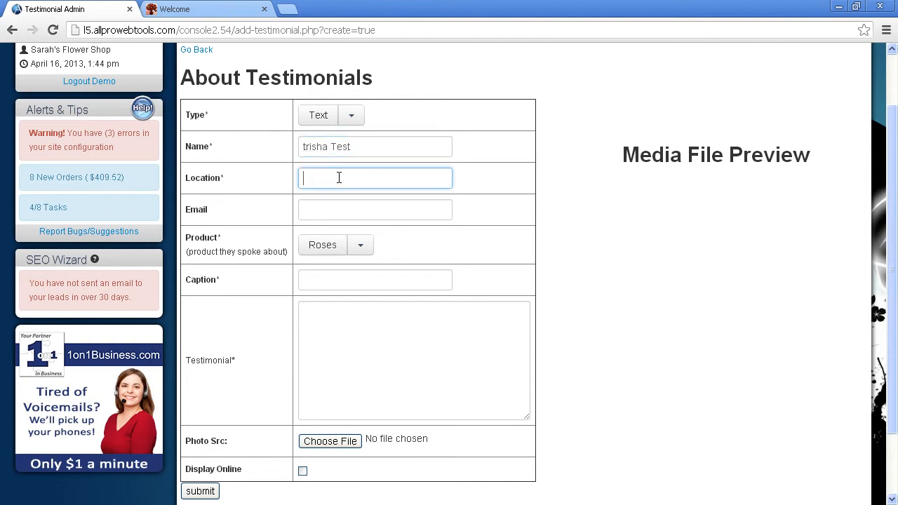
text(colorado)
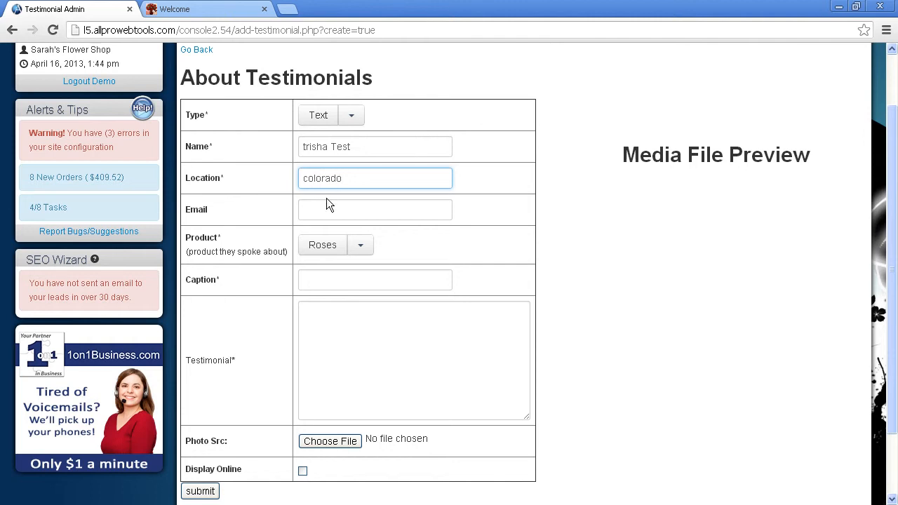
Skip the email and check the Product dropdown, keeping Roses selected
click(375, 209)
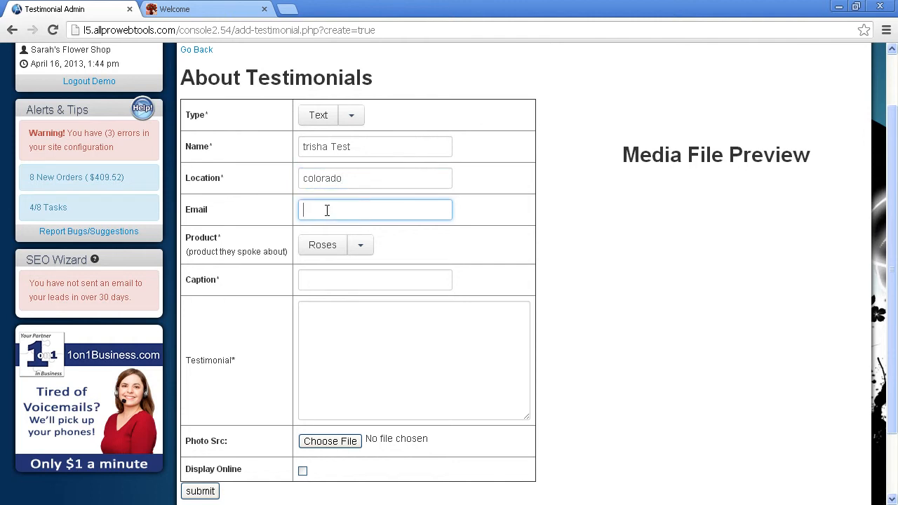
scroll(down, 3)
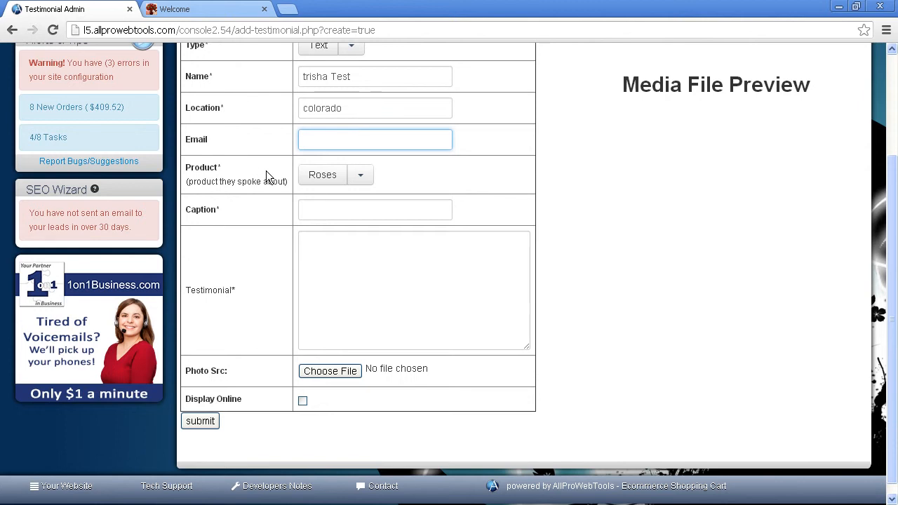
click(360, 174)
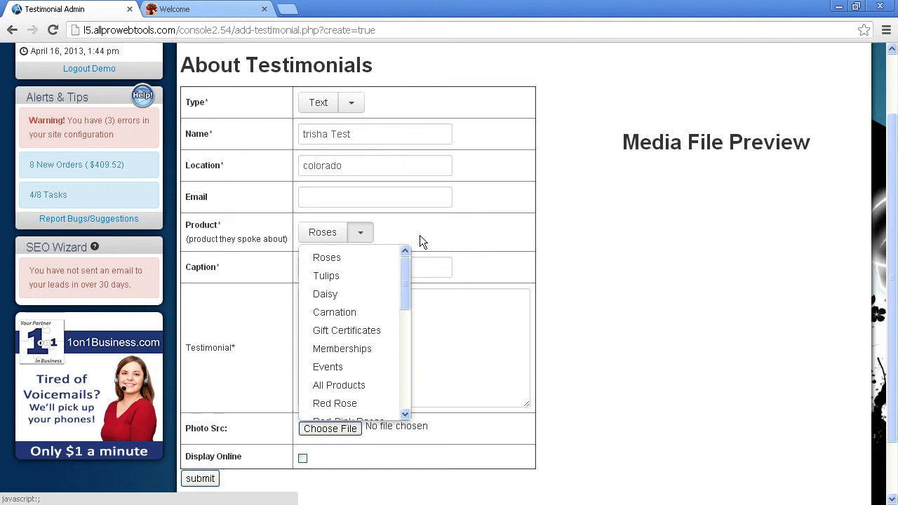
click(375, 267)
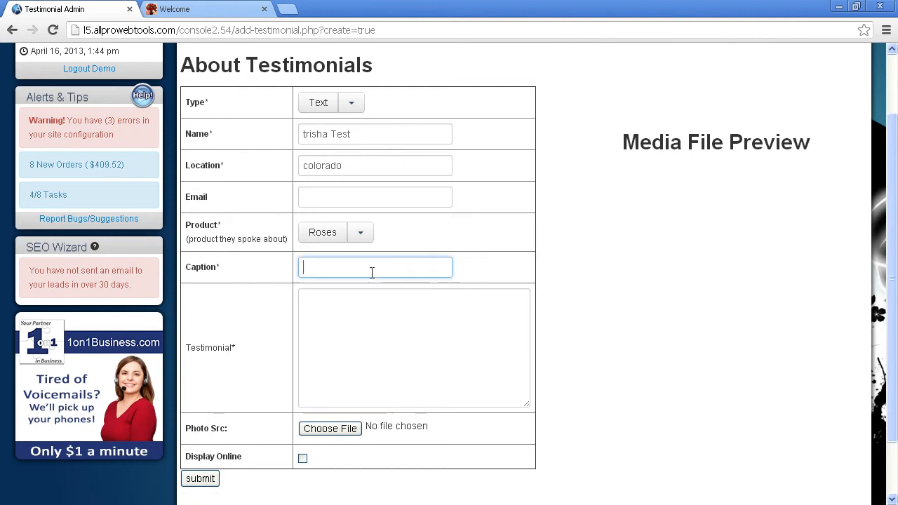
Enter the caption 'best roses ever!' for the testimonial
scroll(down, 3)
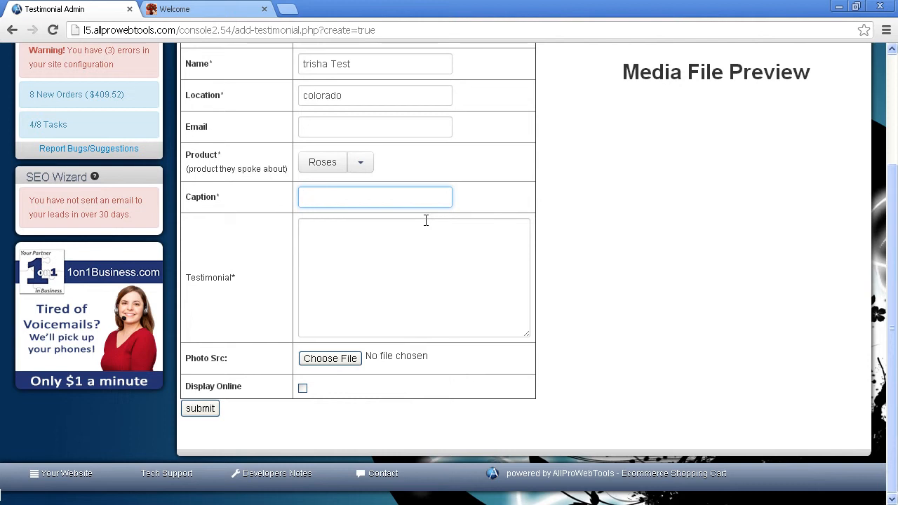
click(376, 197)
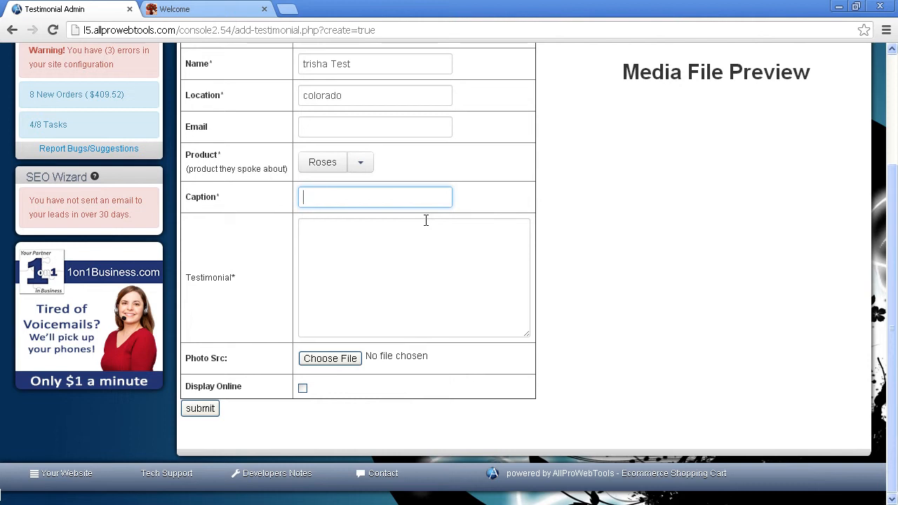
text(best roses ever!)
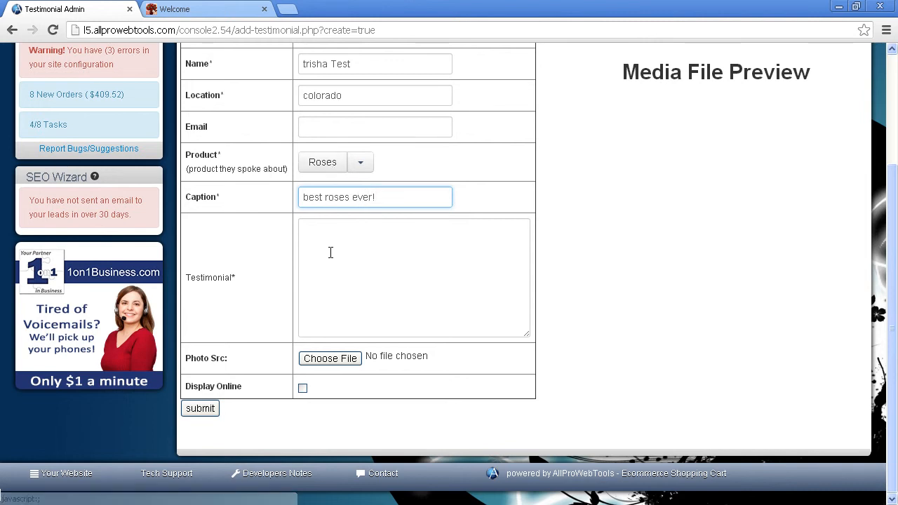
click(414, 277)
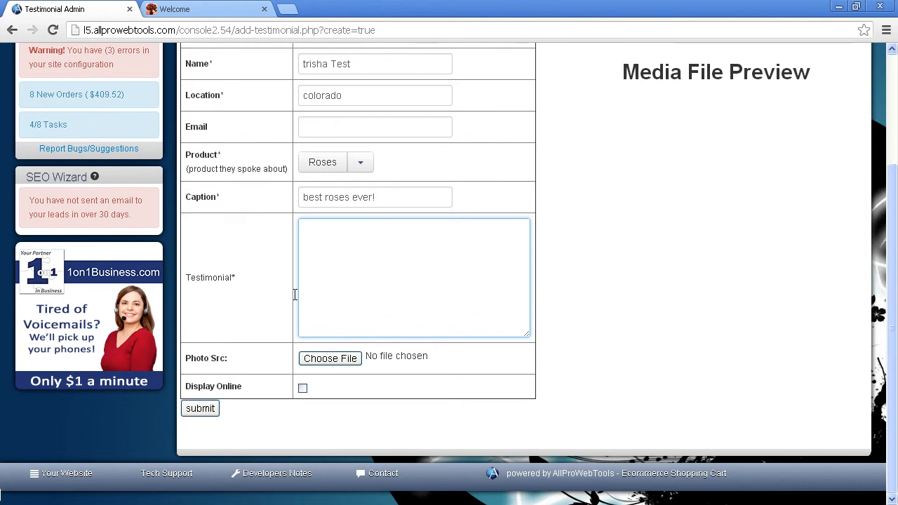
Type 'Sarah was very friendly and informative. There are the best roses ever! Very Happy!'
text(Sarah was)
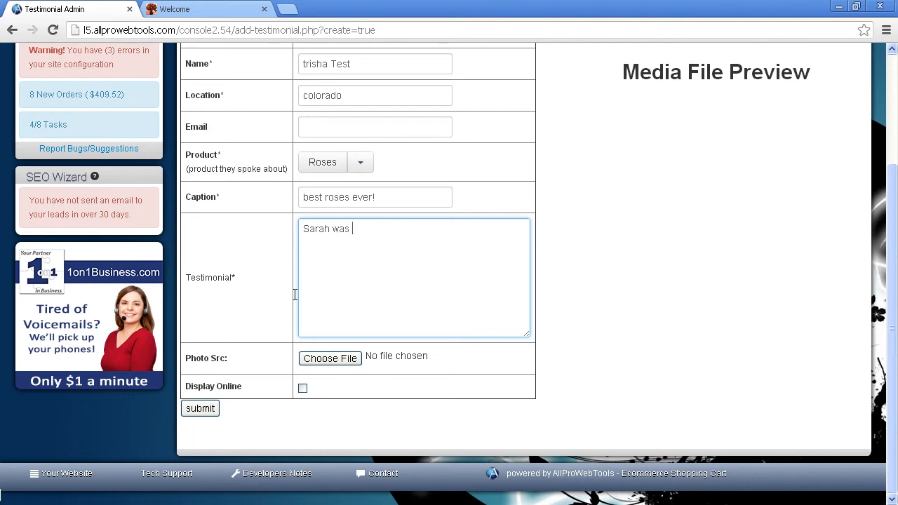
text(very frei)
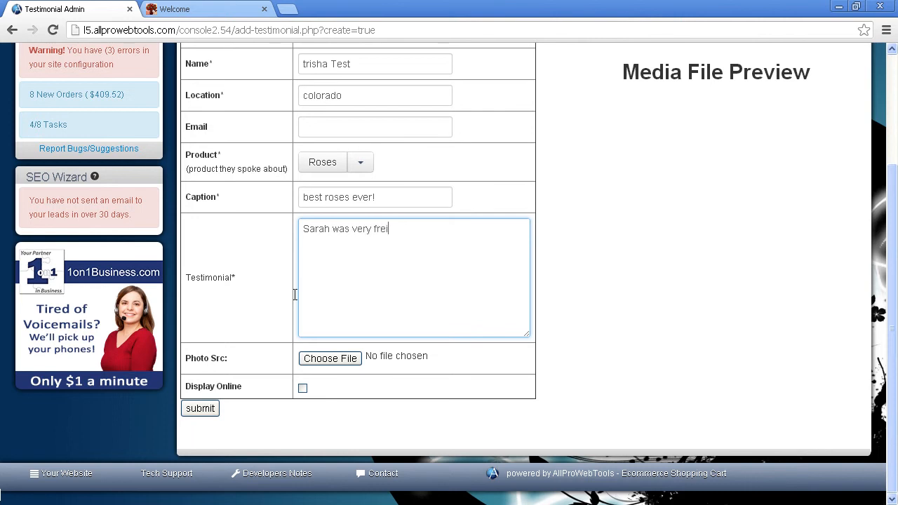
key(BackSpace)
text(iendly and in)
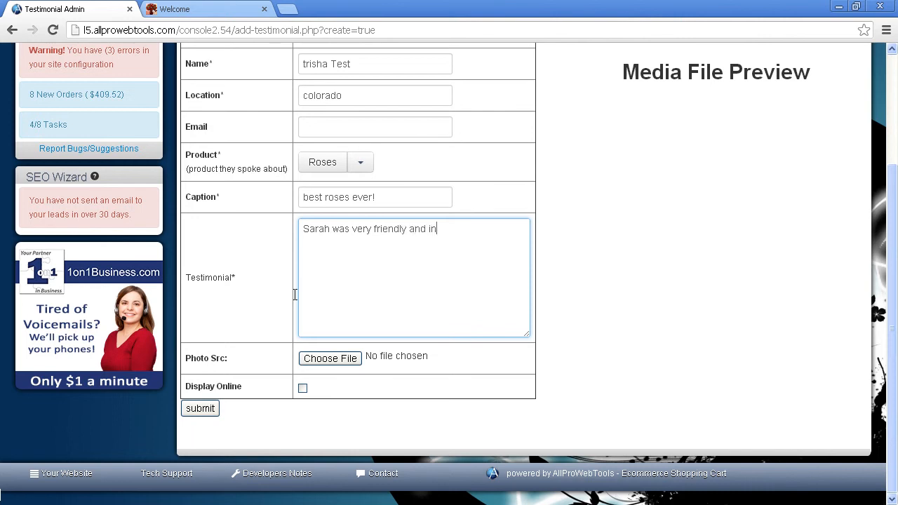
text(fo)
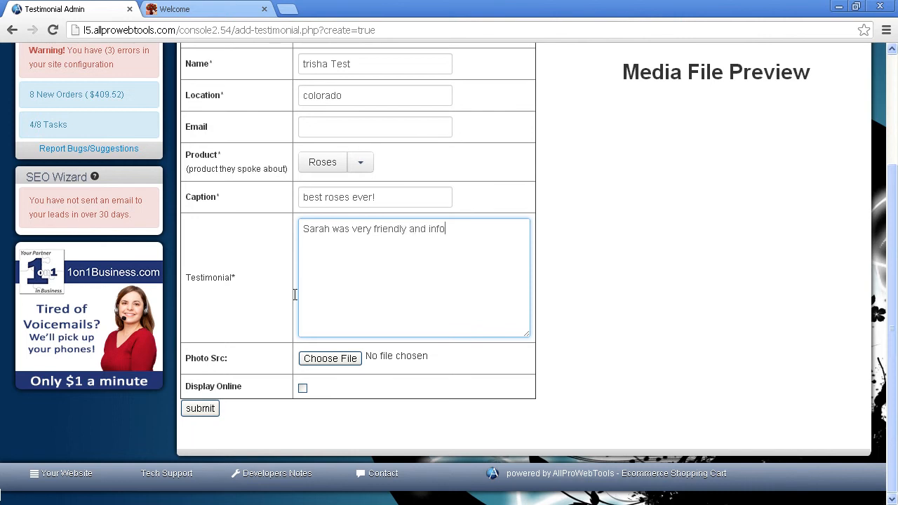
text(rmative.)
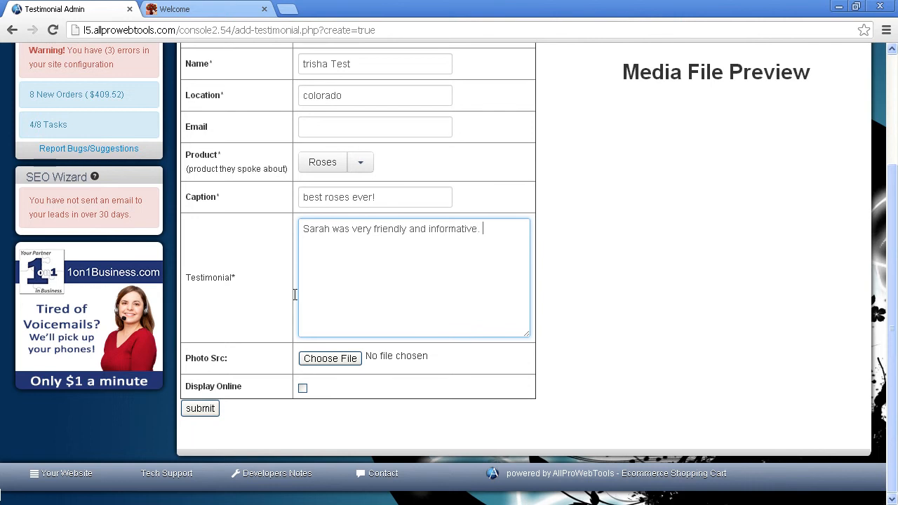
text(T)
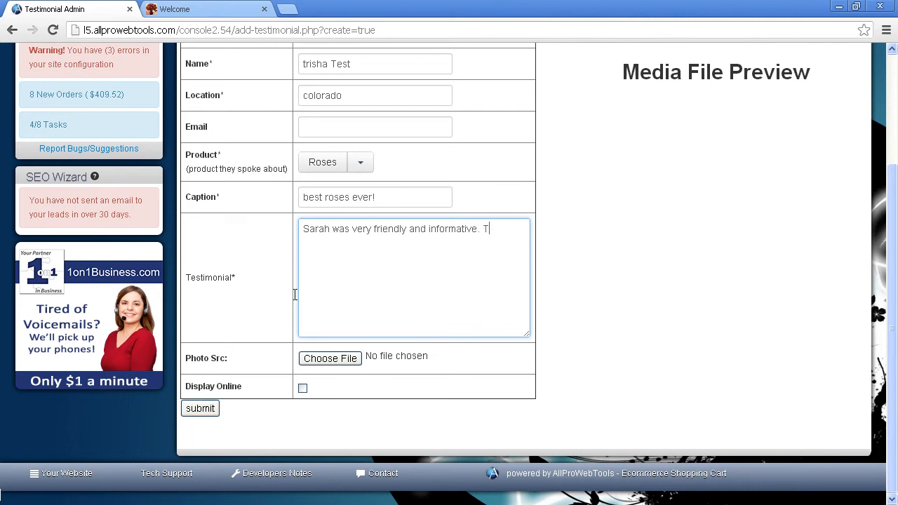
text(here are)
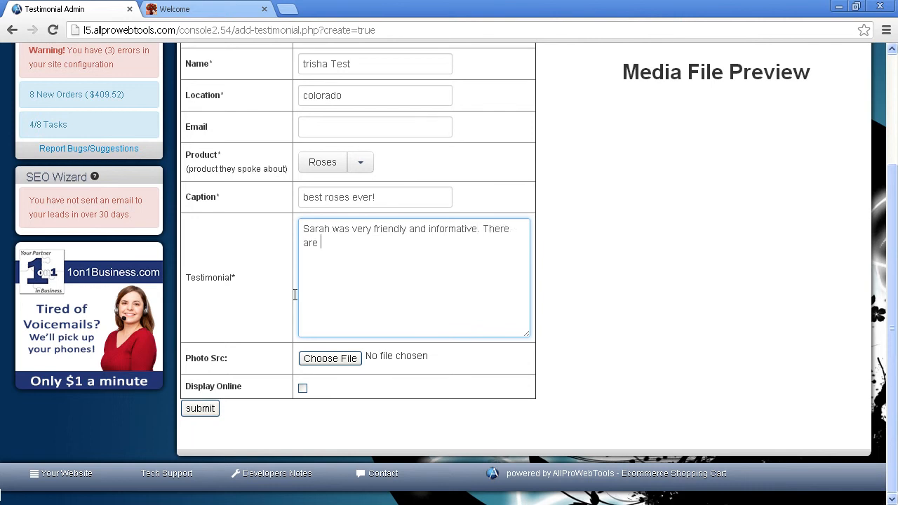
text(the best)
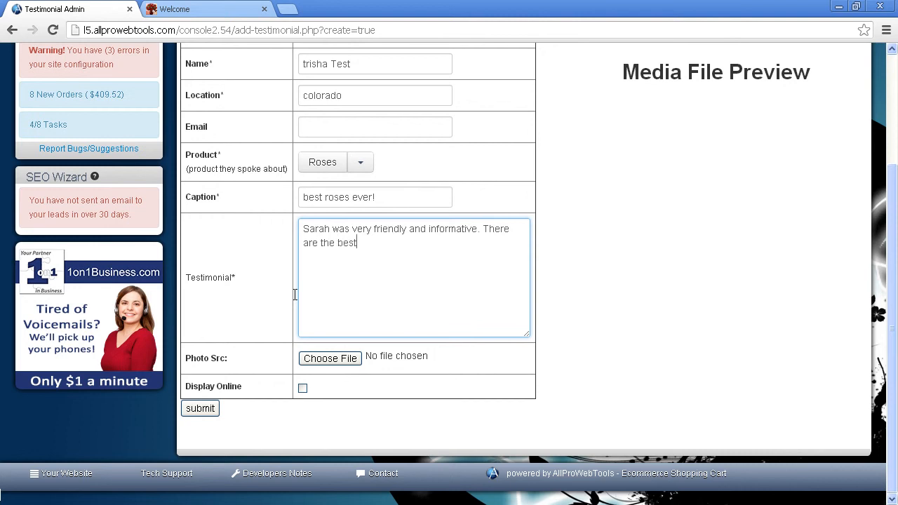
text(roses ever!)
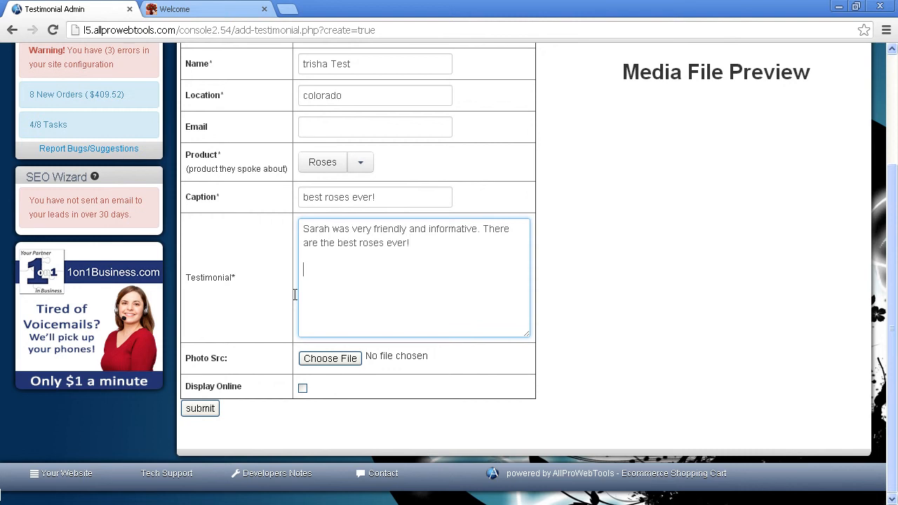
text(Very Ha)
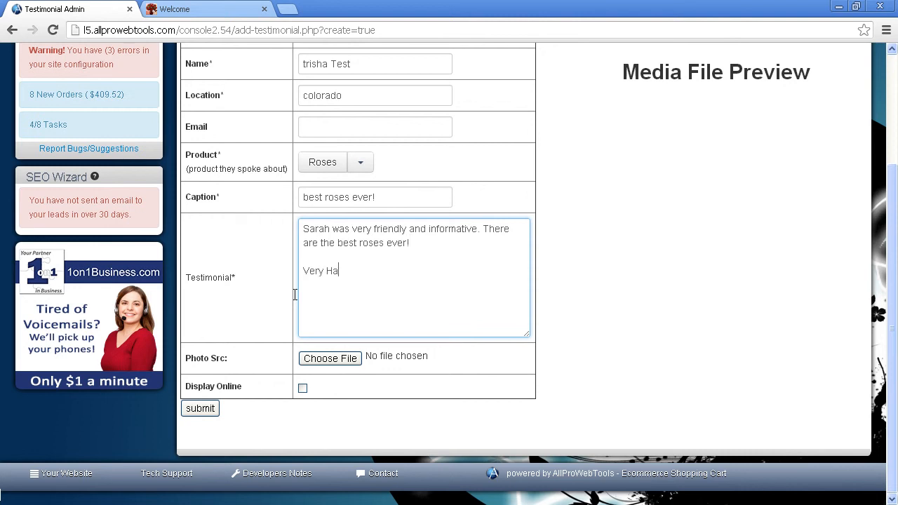
text(ppy!)
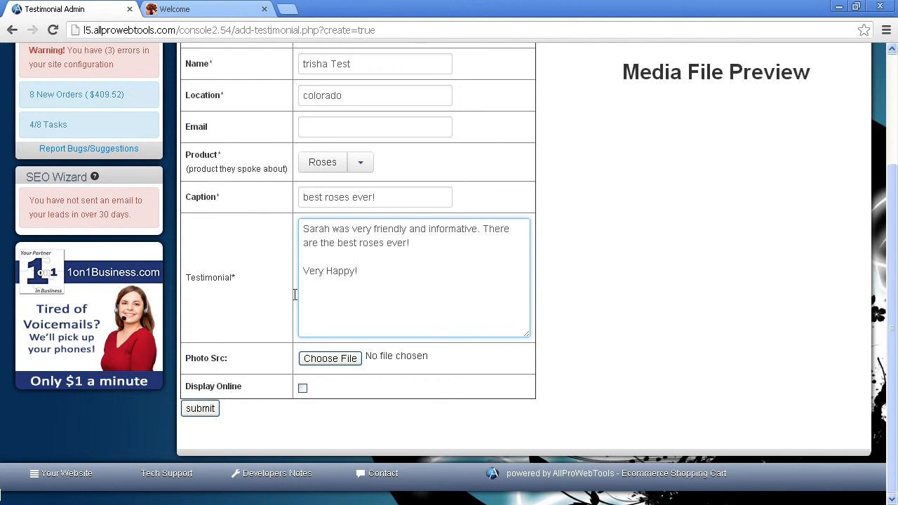
mouse_move(252, 338)
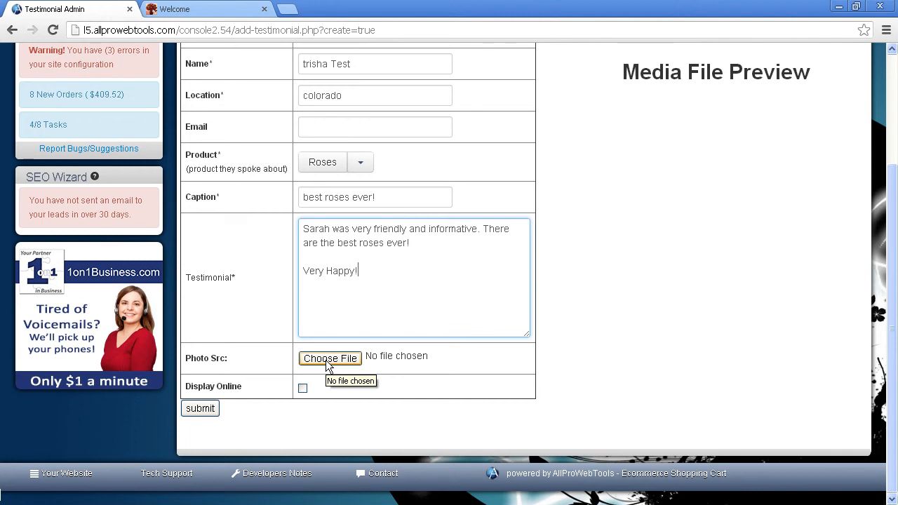
click(330, 359)
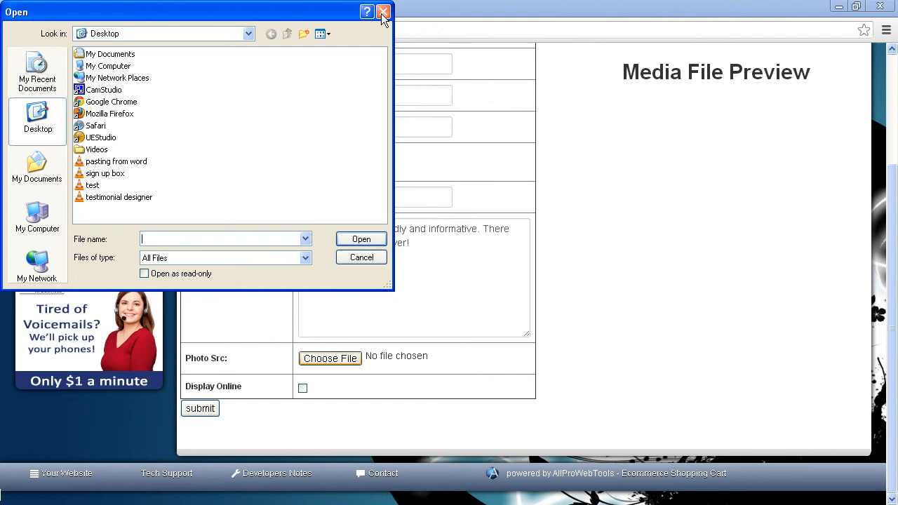
click(384, 12)
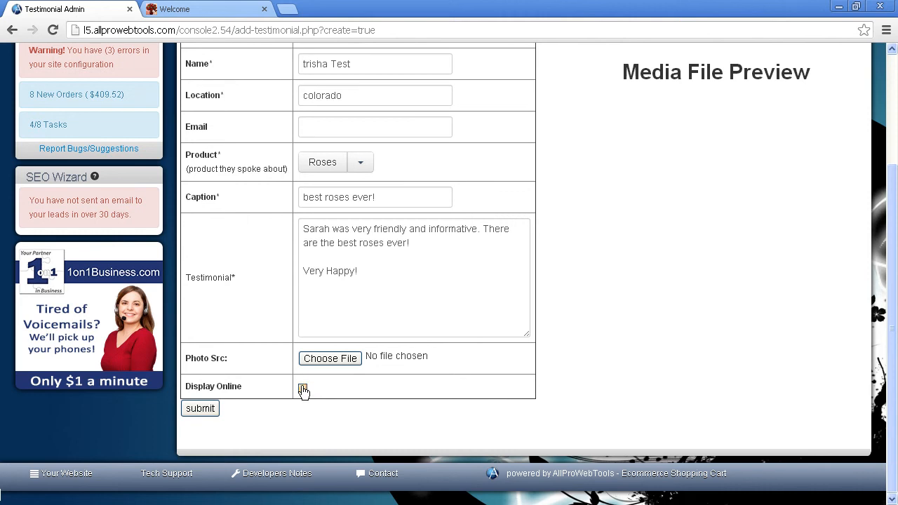
Tick Display Online, submit the testimonial, and switch to the flower shop site
click(303, 388)
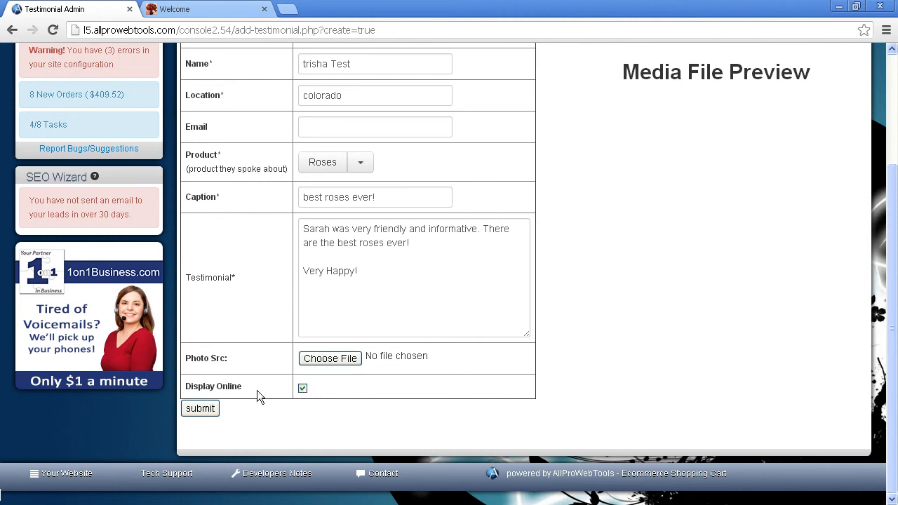
click(199, 408)
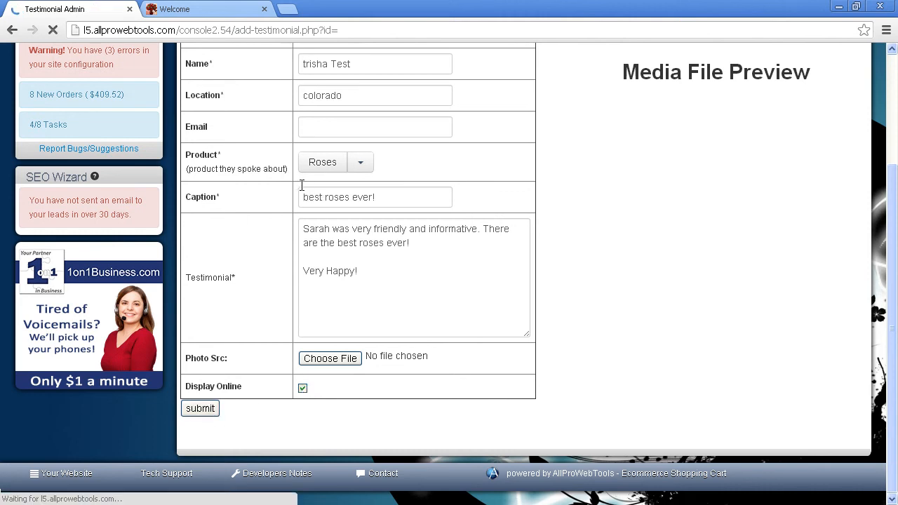
click(200, 409)
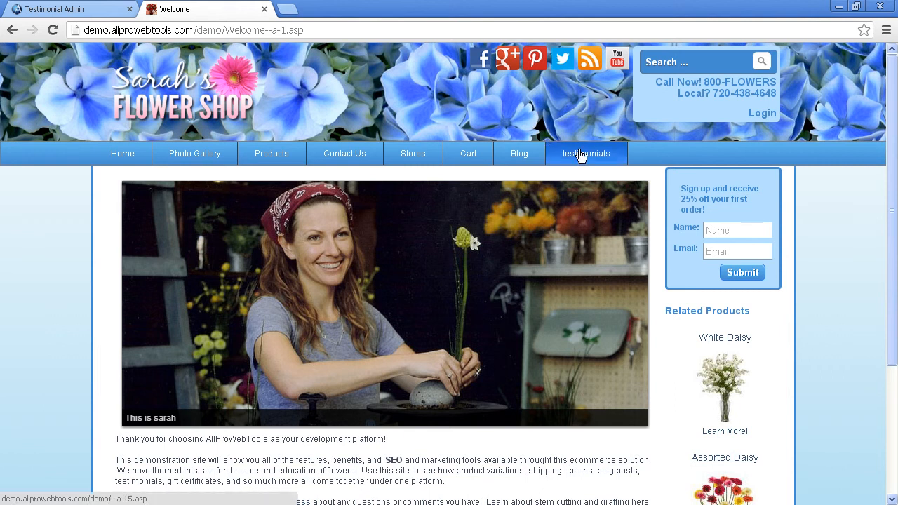
Open the shop's testimonials page and scroll to trisha Test's 'best roses ever!' entry
click(585, 153)
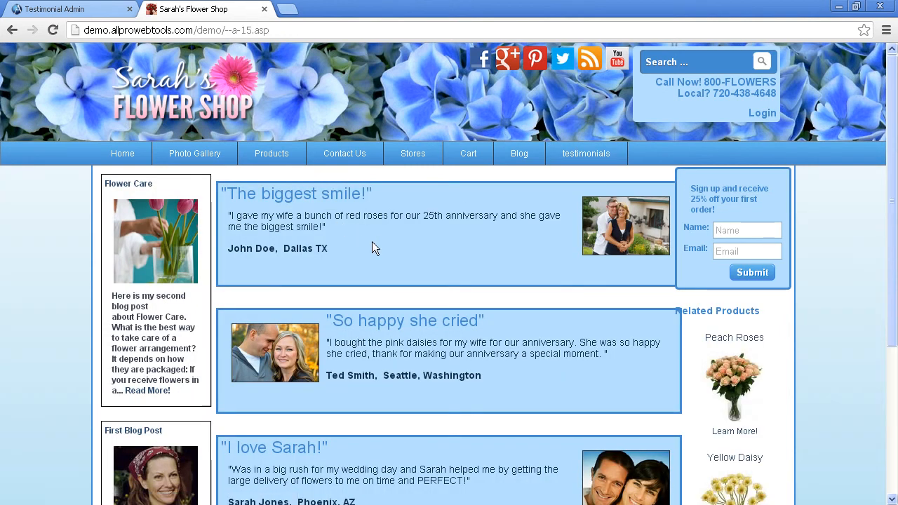
scroll(down, 3)
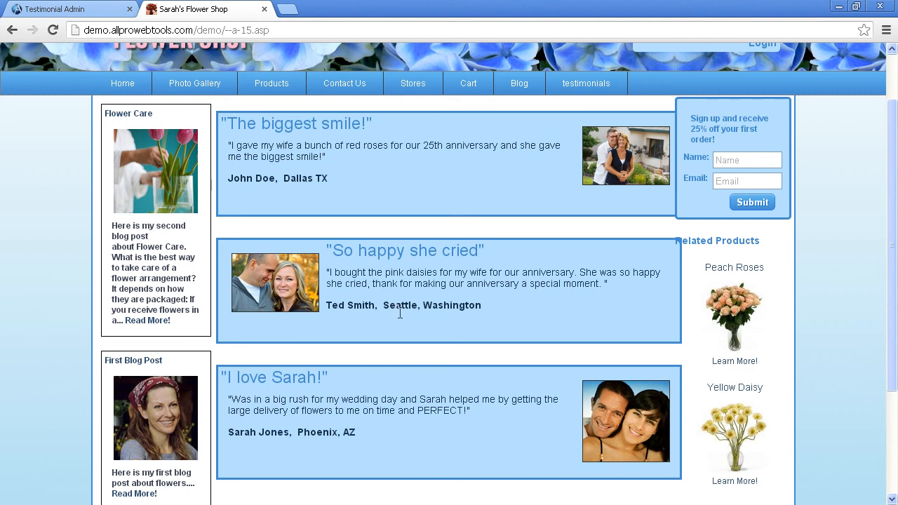
mouse_move(504, 54)
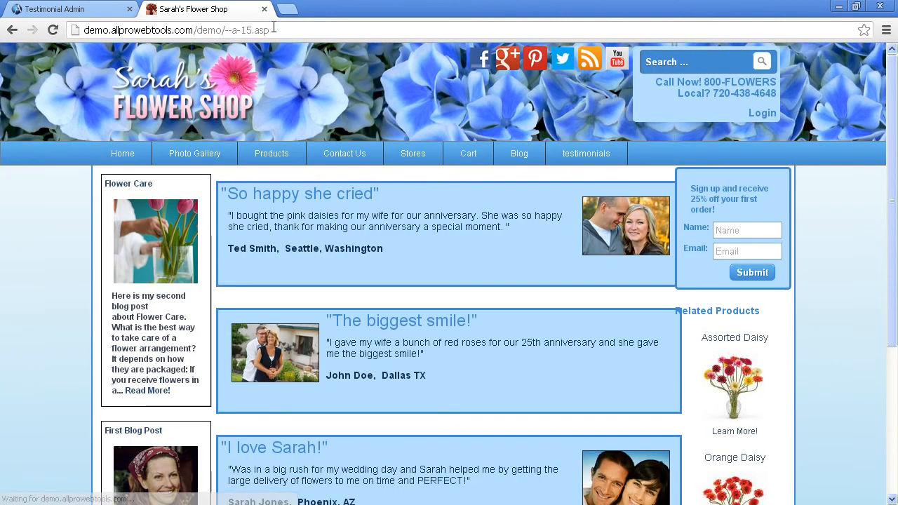
scroll(down, 3)
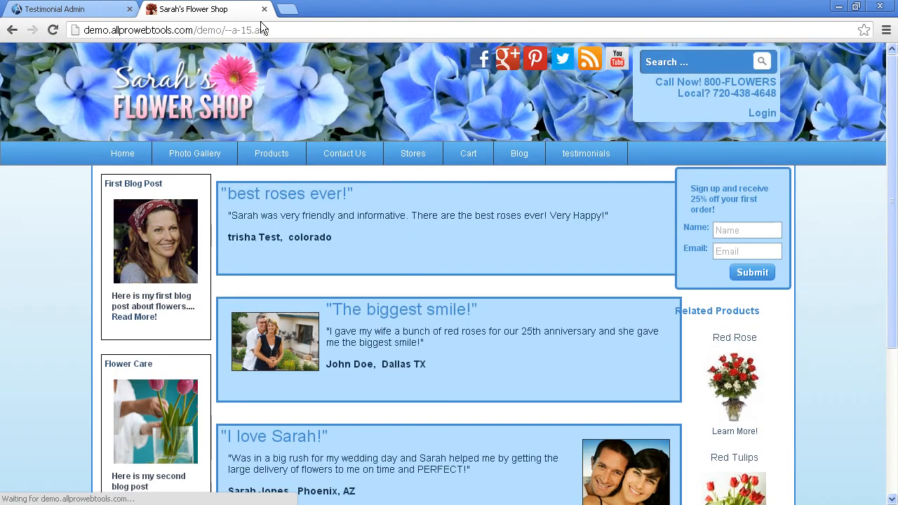
scroll(down, 3)
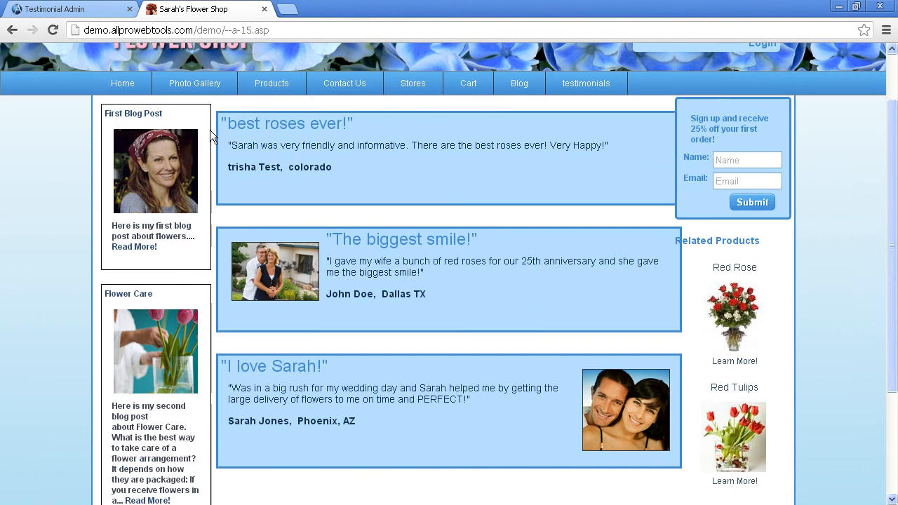
mouse_move(357, 173)
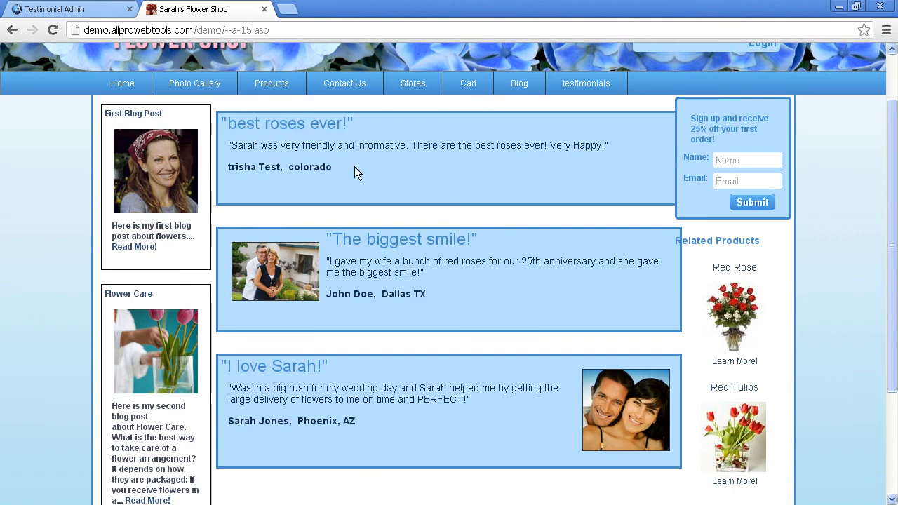
mouse_move(409, 288)
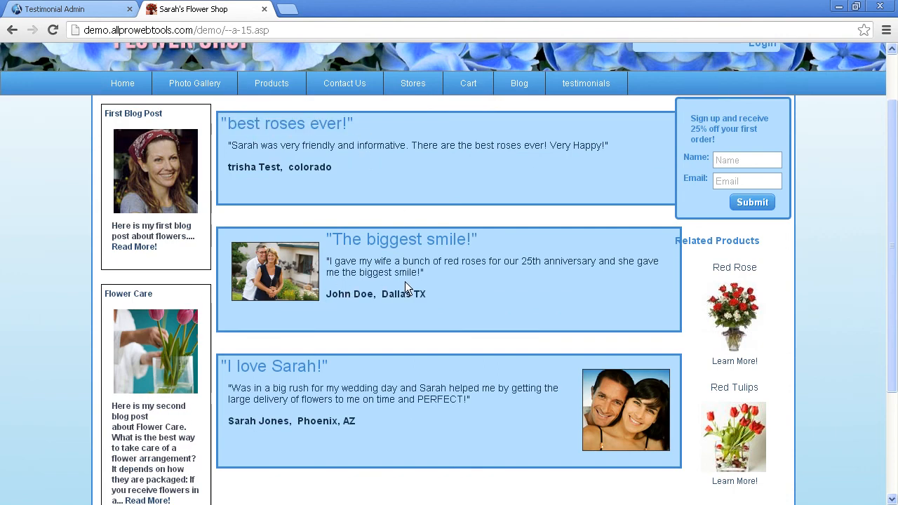